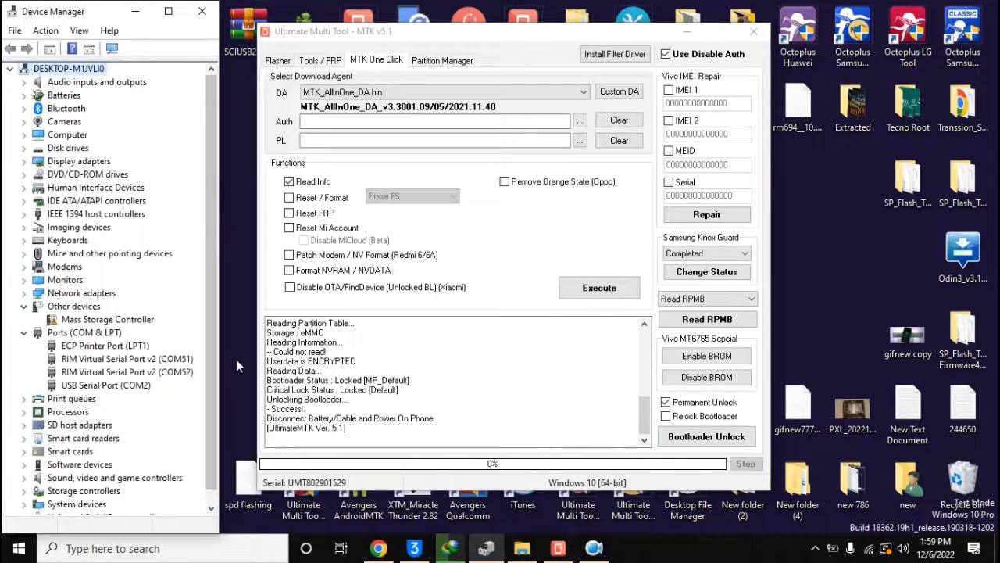
Toggle permanent unlock off and back on, then enable Format NVRAM / NVDATA.
{"action": "left_click", "coordinate": [666, 400]}
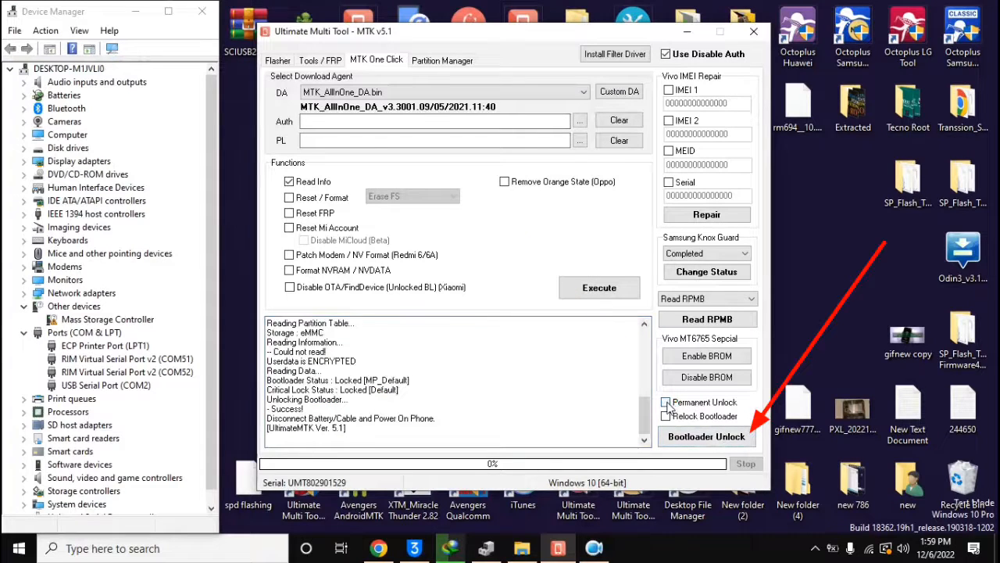
{"action": "left_click", "coordinate": [665, 401]}
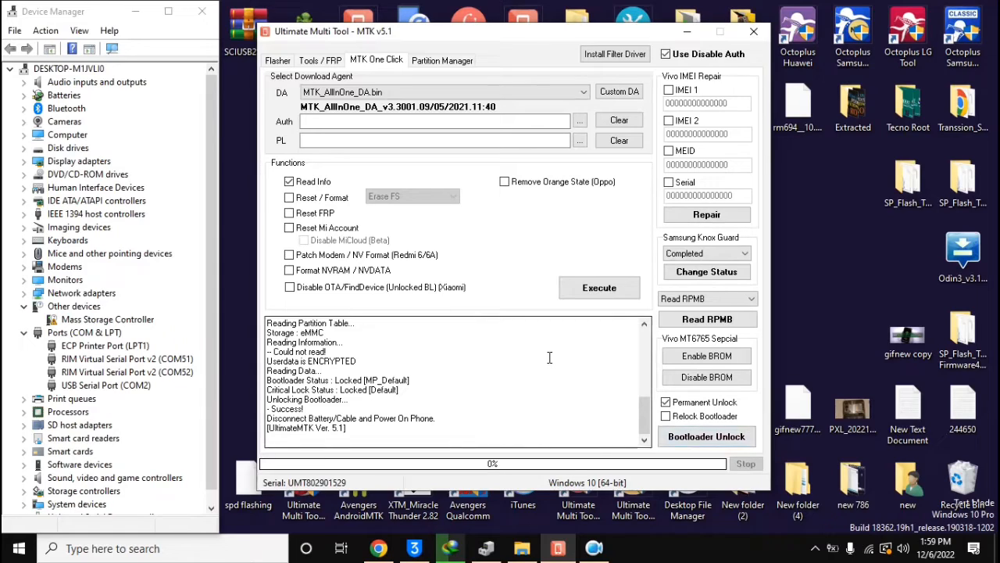
{"action": "left_click", "coordinate": [706, 436]}
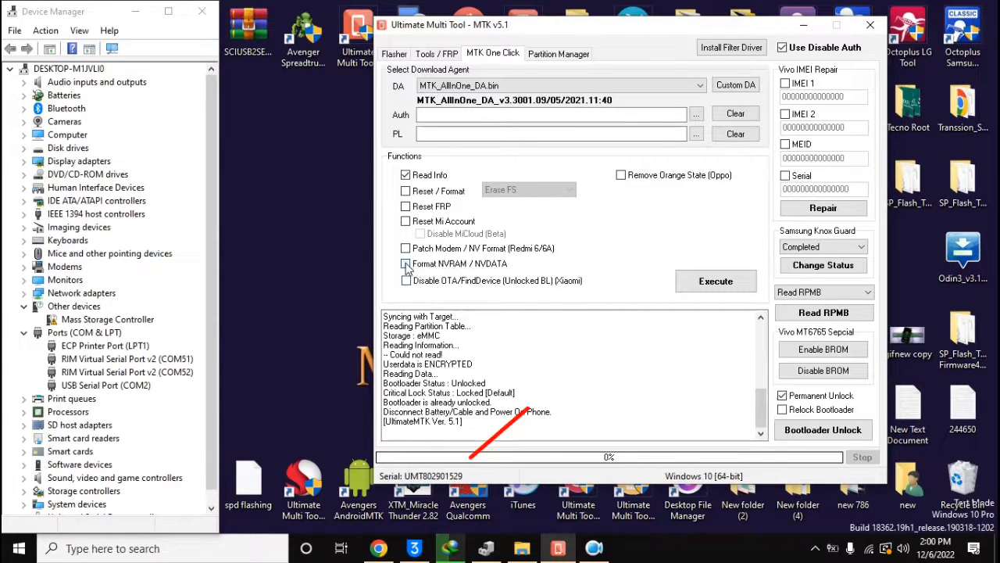
{"action": "left_click", "coordinate": [405, 263]}
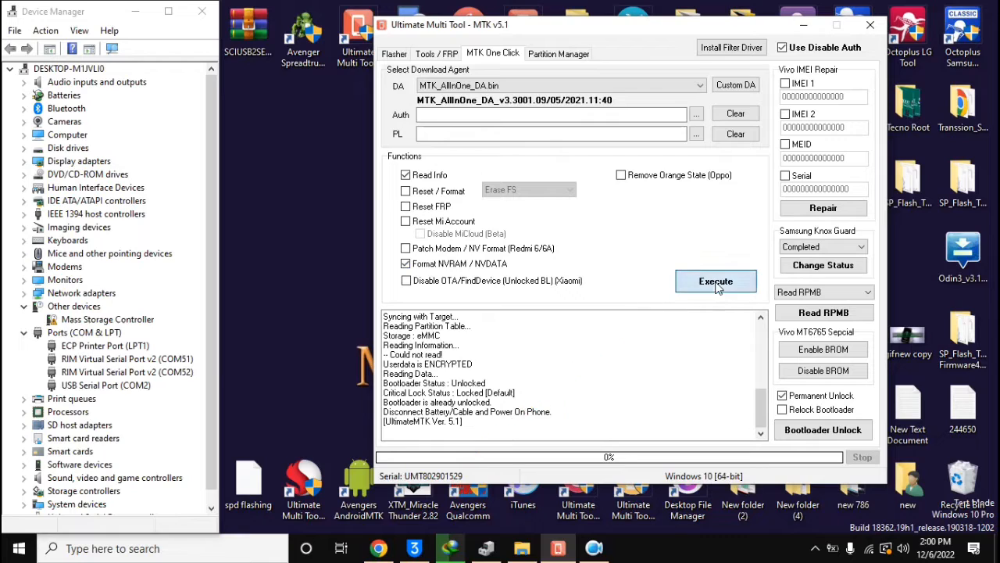
{"action": "mouse_move", "coordinate": [706, 373]}
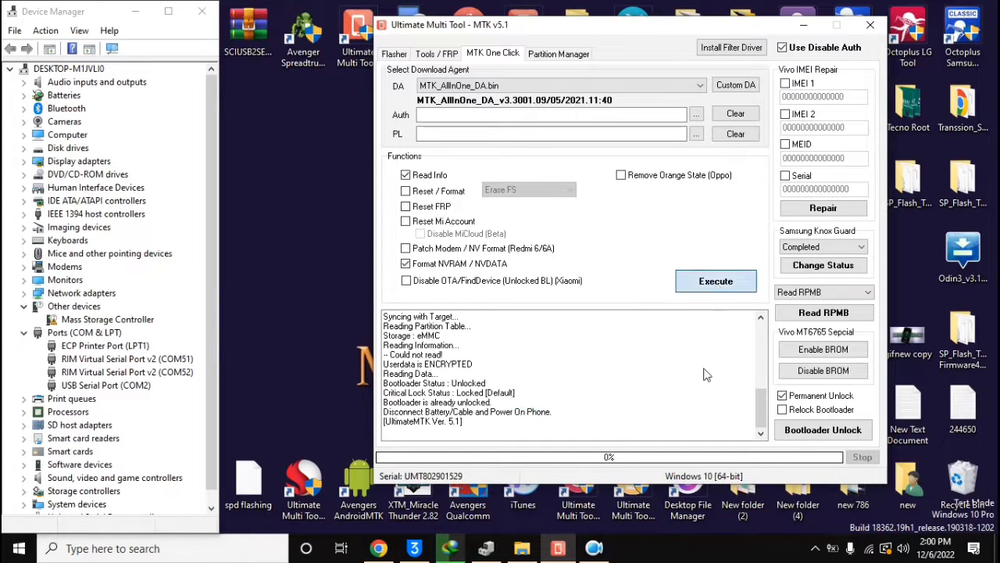